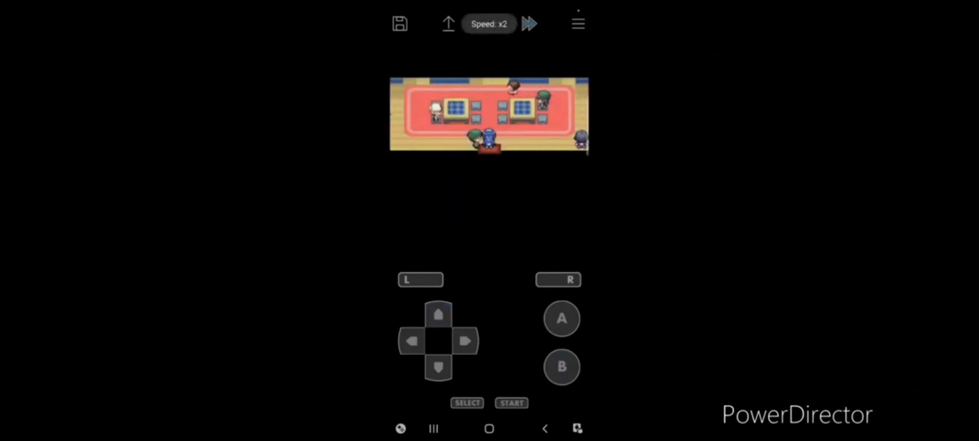
- Walk the player north across the red-carpeted room toward the upper area
left_click(438, 314)
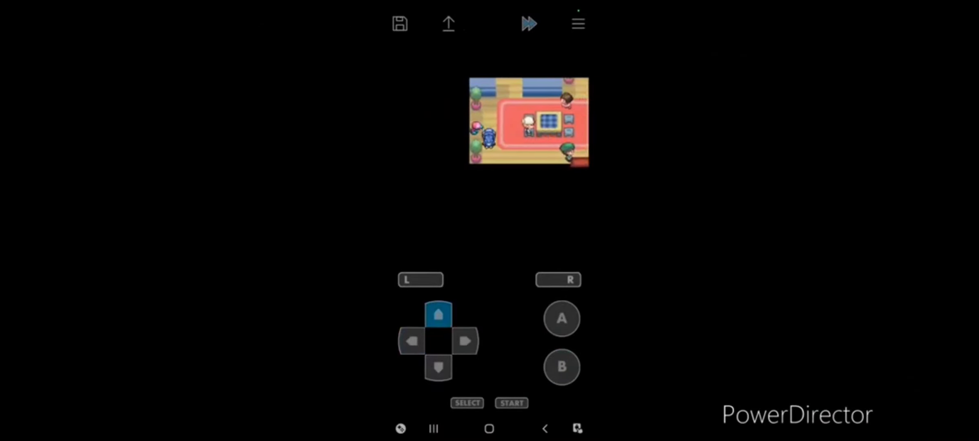